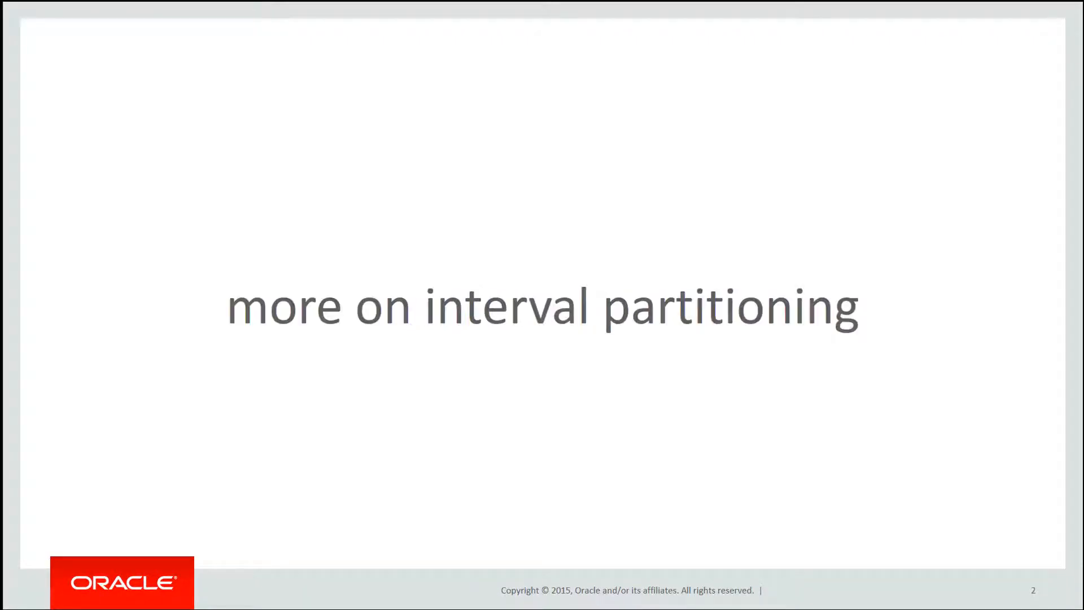
Advance the slide show from slide 2 toward slide 8, the monthly interval ALTER TABLE slide.
key("right")
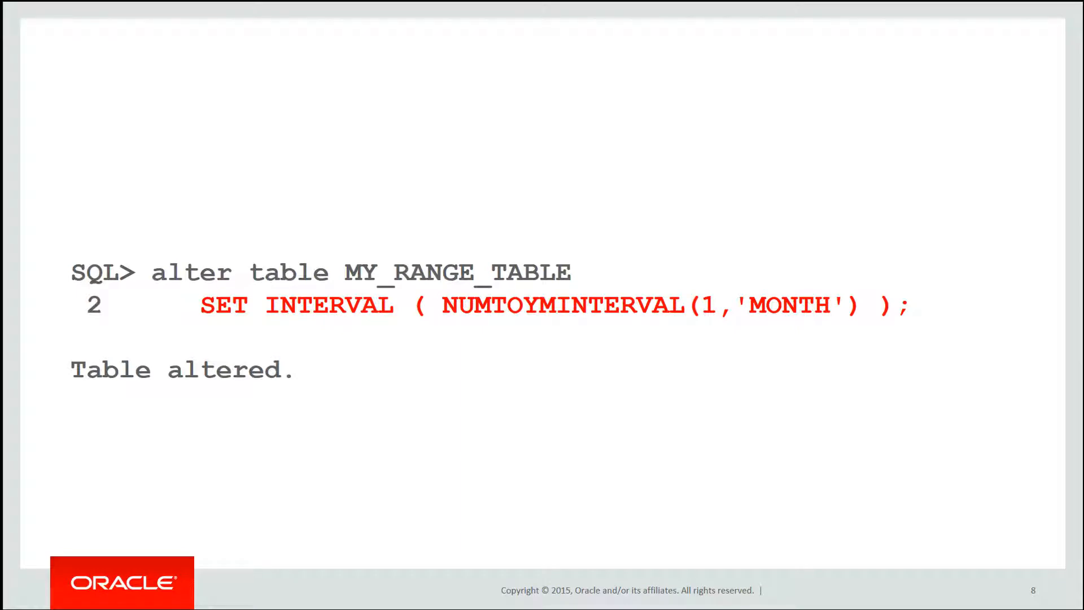
Step through the insert example on slide 9 to the partition listing with SYS_P1091 on slide 10.
key("Right")
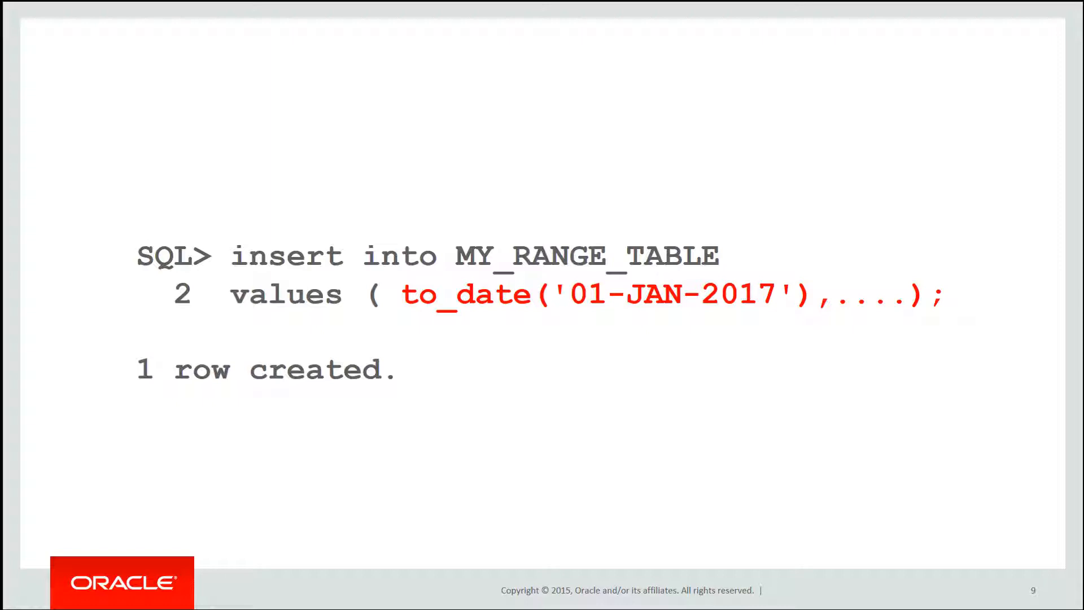
key("Right")
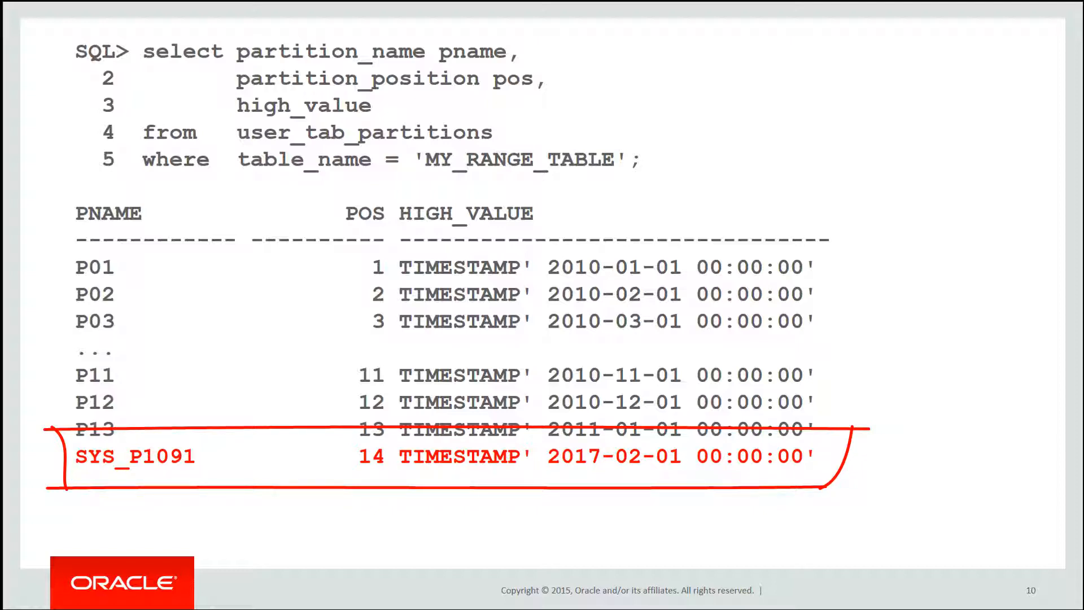
Move through the INTERVAL column listing on slide 12 to the "be careful ..." slide 13.
key("Right")
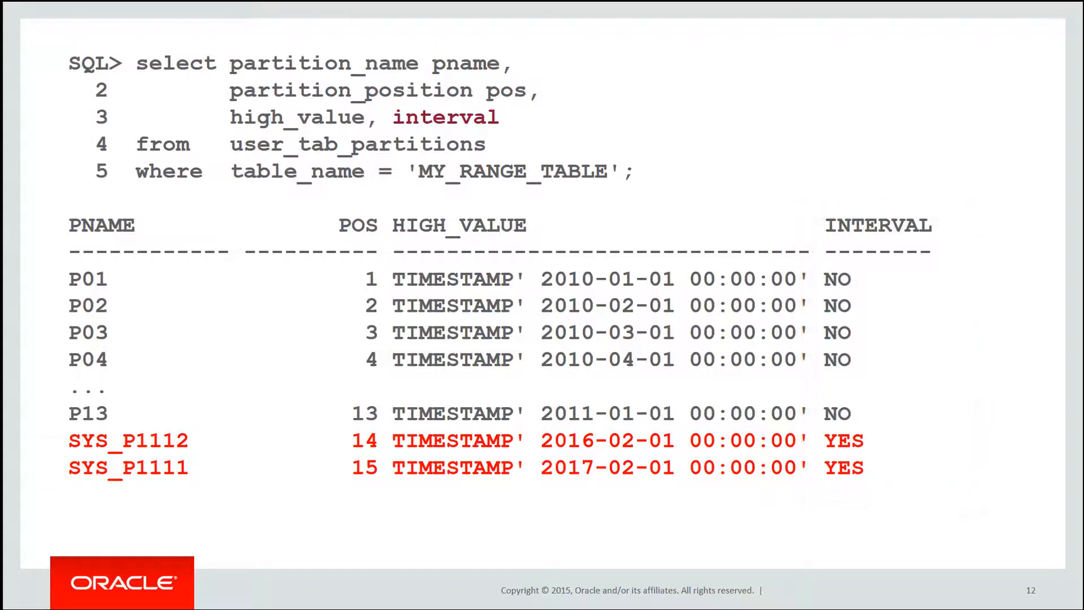
key("Right")
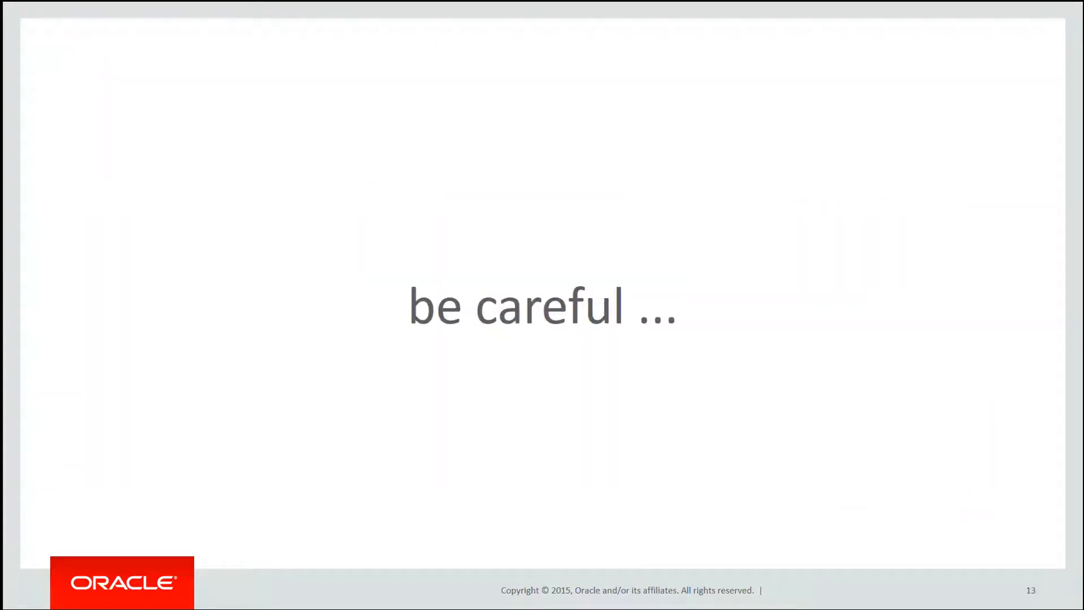
Advance past the warning toward slide 18, where SYS_P1112 and SYS_P1111 show INTERVAL = YES.
key("Right")
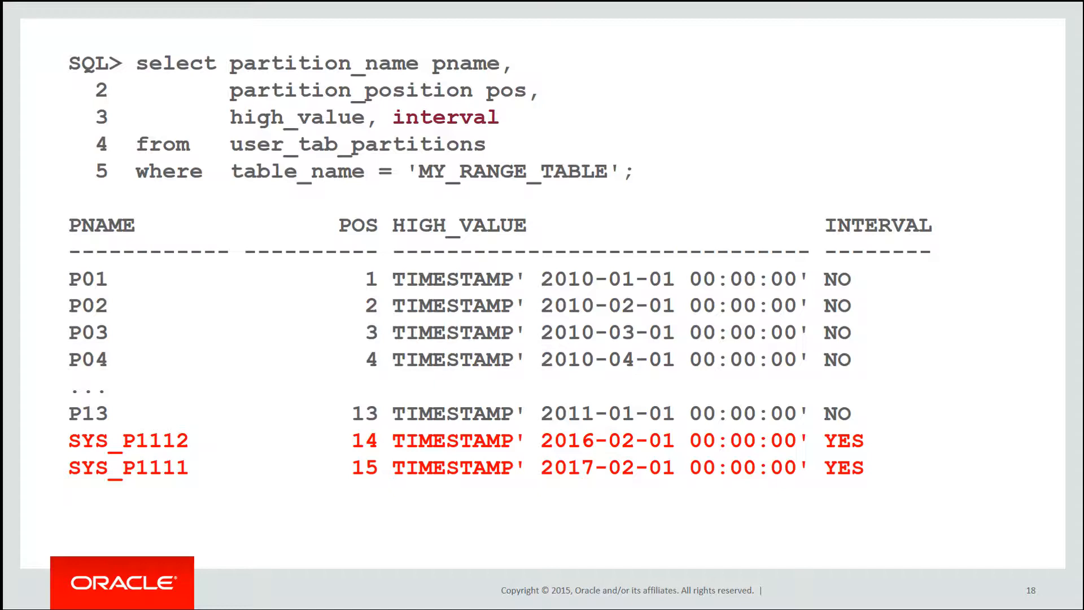
Go on to slide 19, dropping partitions P01 and P02 from MY_RANGE_TABLE.
key("Right")
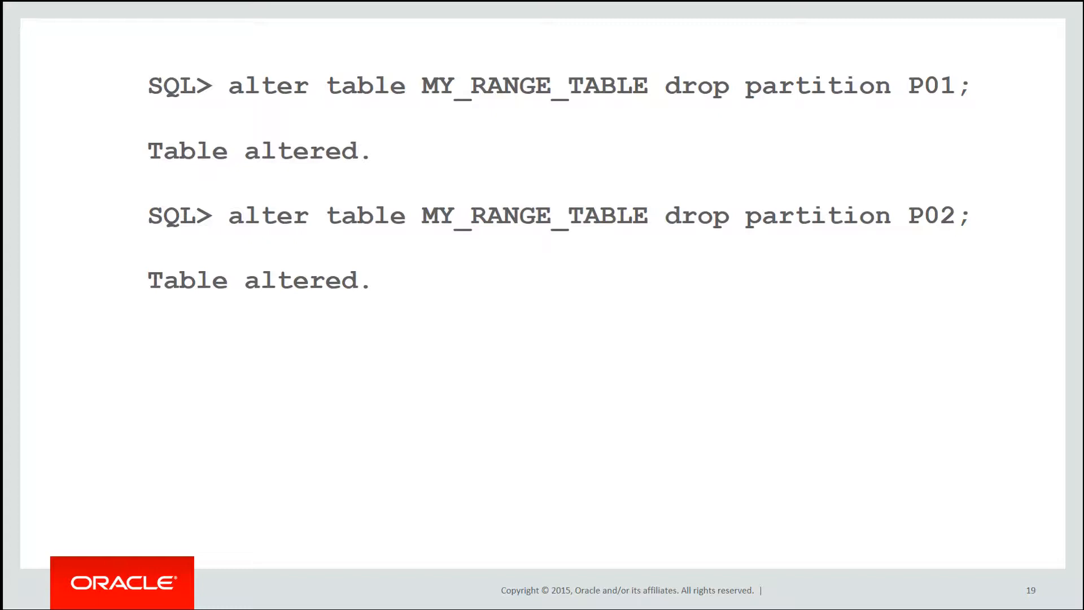